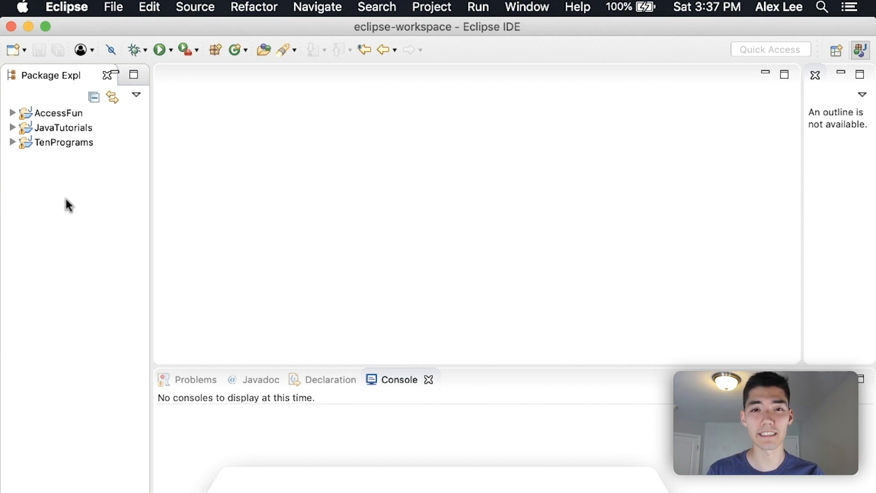
{"action": "mouse_move", "coordinate": [113, 13]}
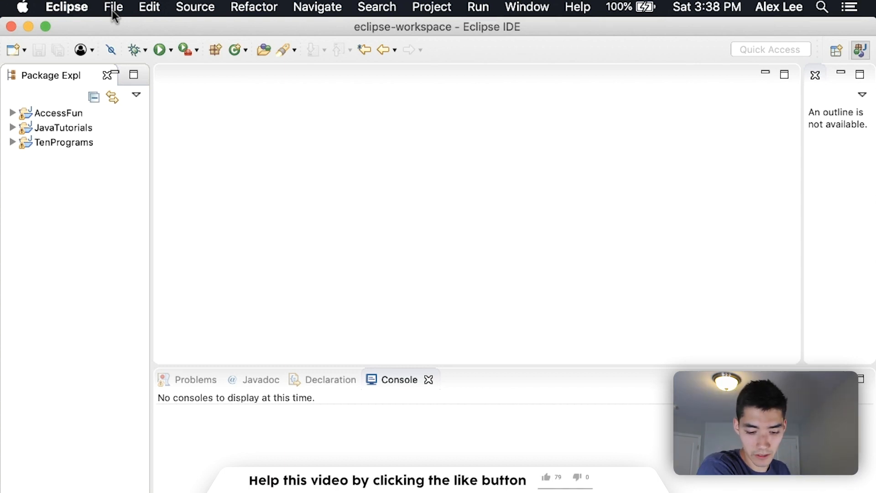
Create a new Java project named StringToInt and expand it to show its src folder
{"action": "left_click", "coordinate": [113, 6]}
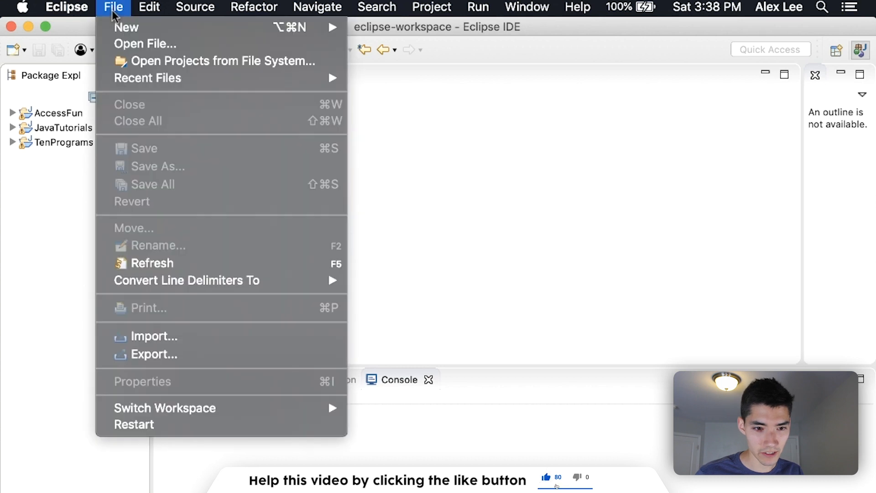
{"action": "mouse_move", "coordinate": [126, 27]}
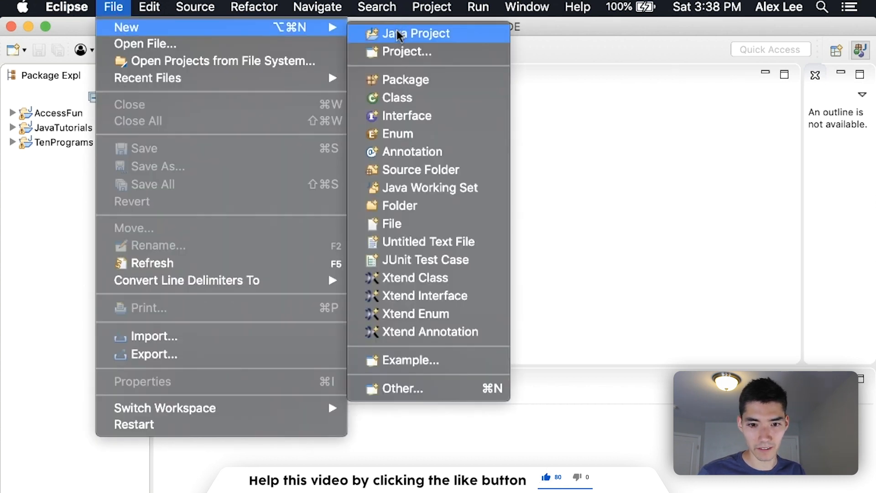
{"action": "left_click", "coordinate": [416, 32]}
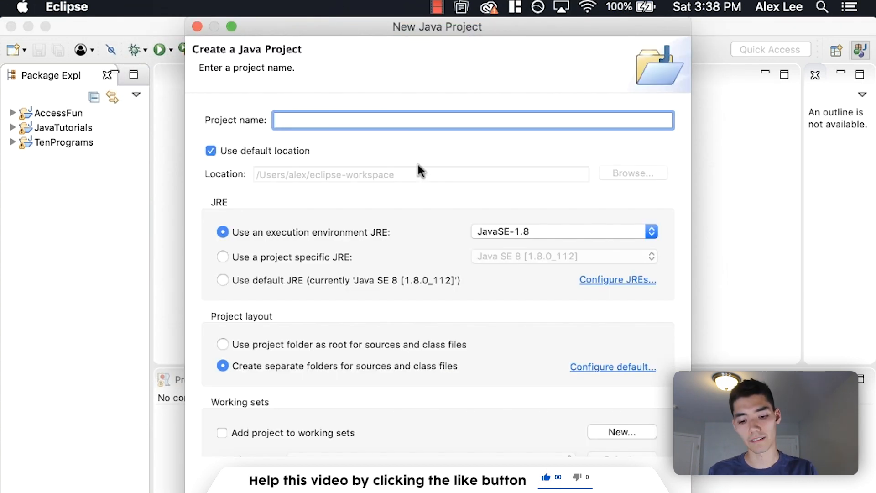
{"action": "type", "text": "StringTo"}
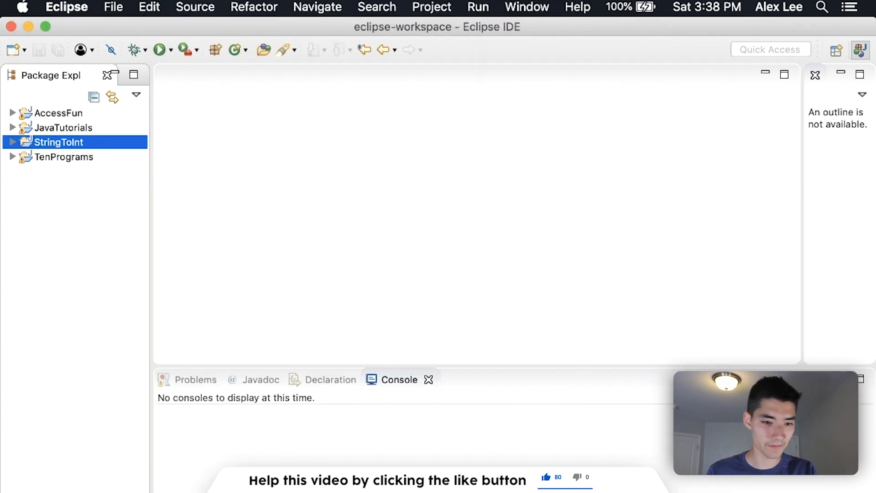
{"action": "left_click", "coordinate": [12, 143]}
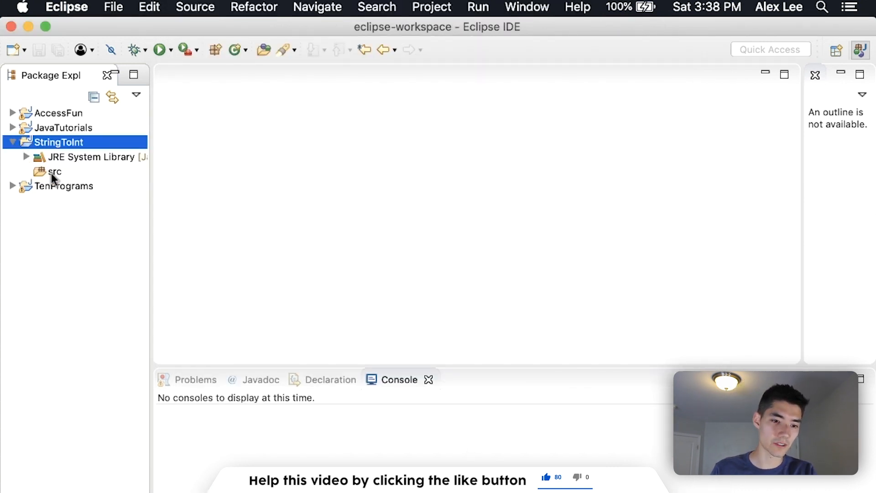
Add a class StringInteger with a main method stub to the src folder
{"action": "right_click", "coordinate": [54, 171]}
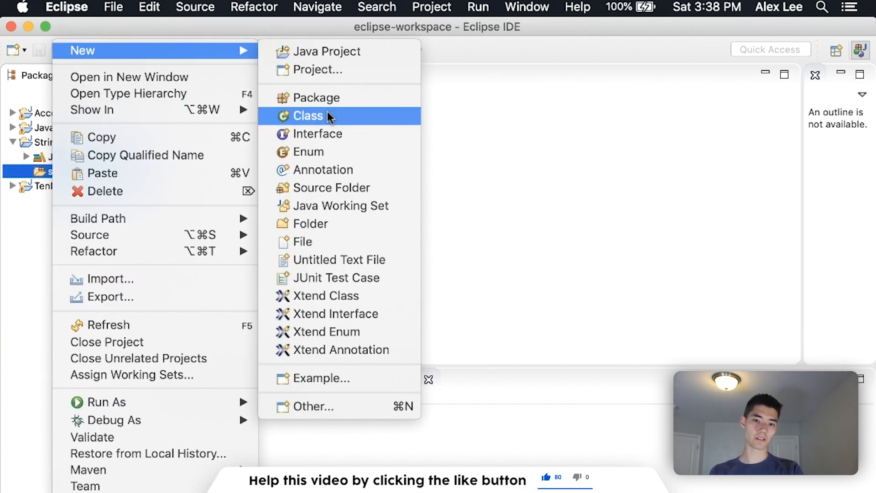
{"action": "left_click", "coordinate": [307, 116]}
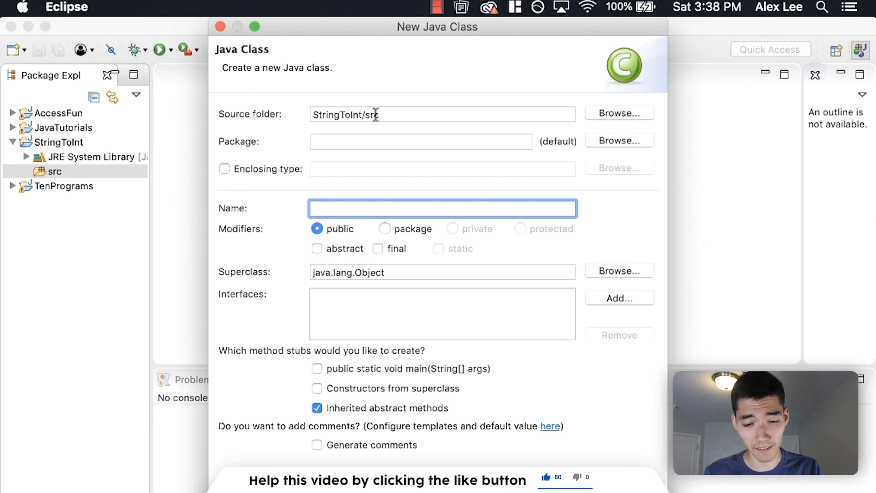
{"action": "type", "text": "StringInteger"}
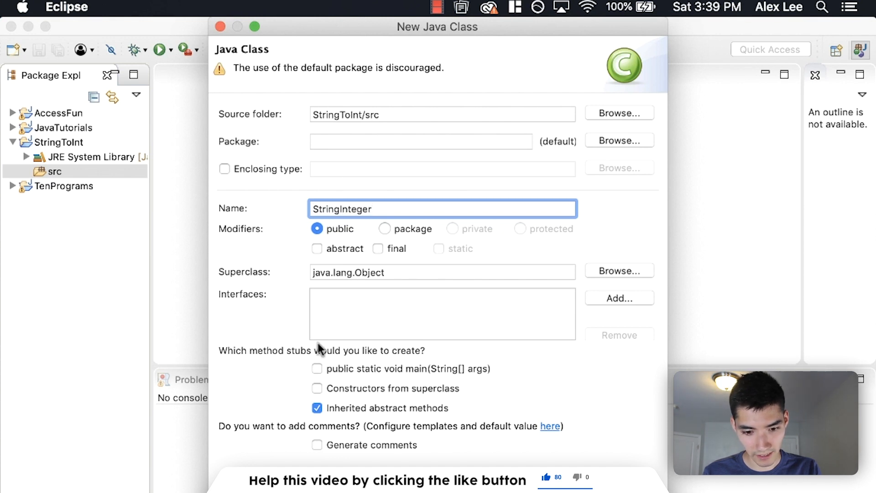
{"action": "left_click", "coordinate": [316, 368]}
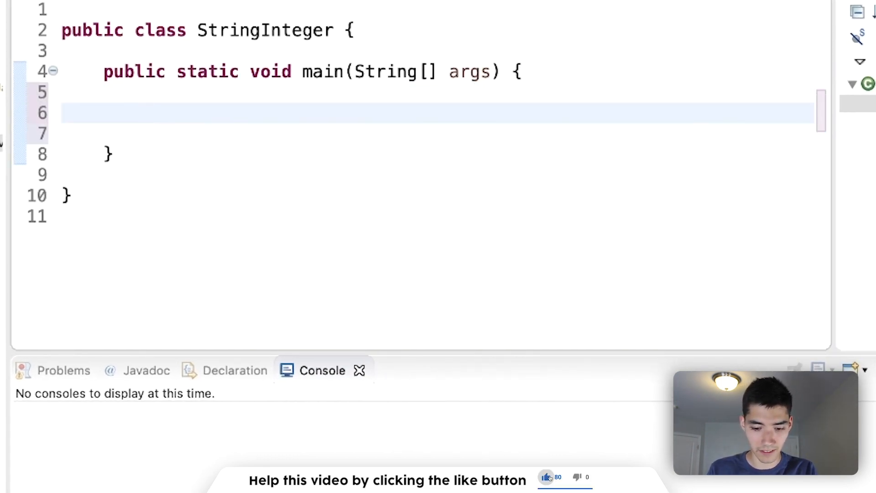
Declare String s = "102"; in the main method
{"action": "type", "text": "String"}
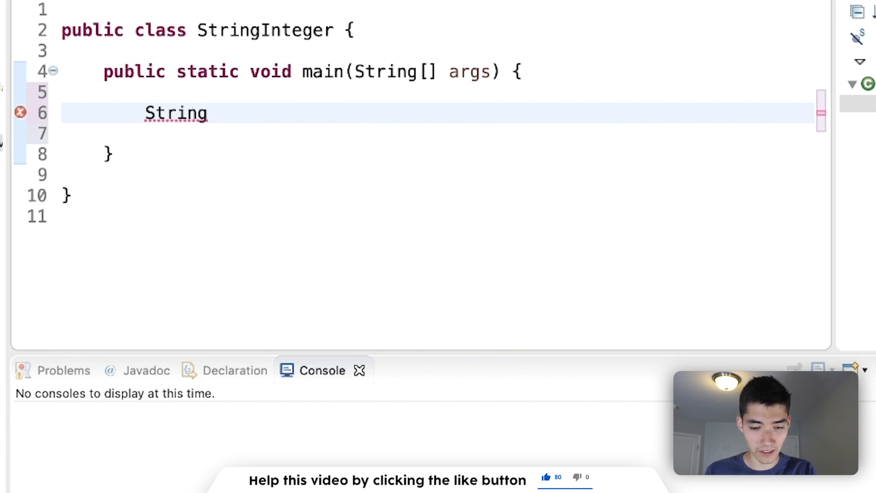
{"action": "type", "text": "s ="}
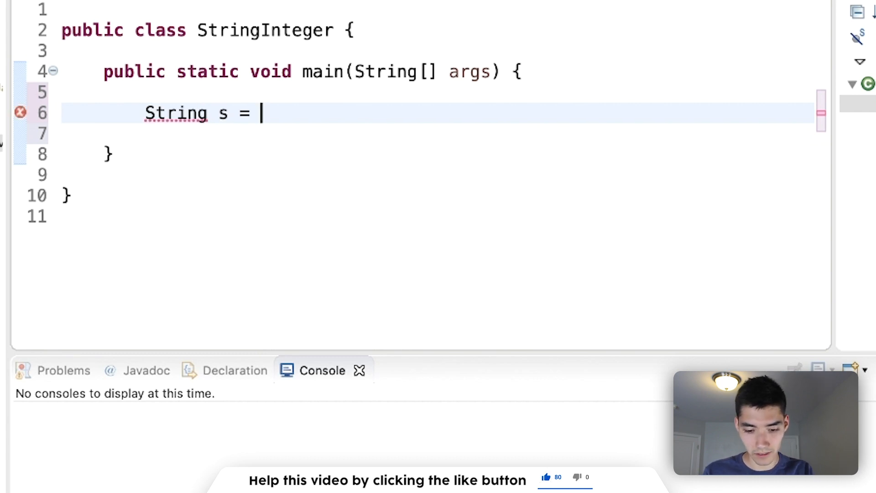
{"action": "type", "text": "\"1142\""}
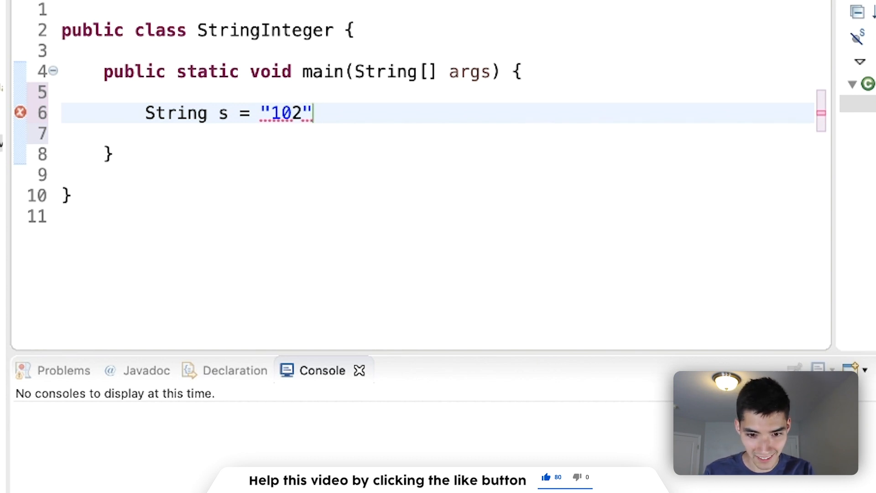
{"action": "type", "text": ";"}
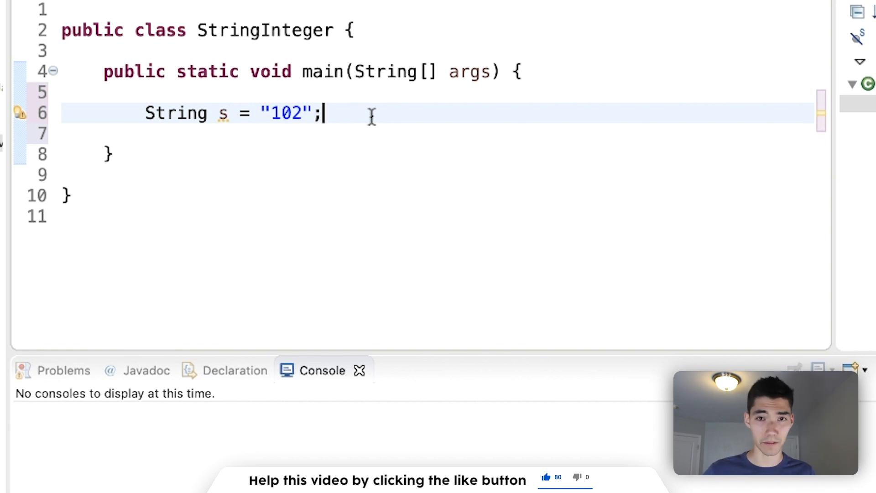
Write System.out.println(s + 4); so the run prints 1024
{"action": "type", "text": "Syste"}
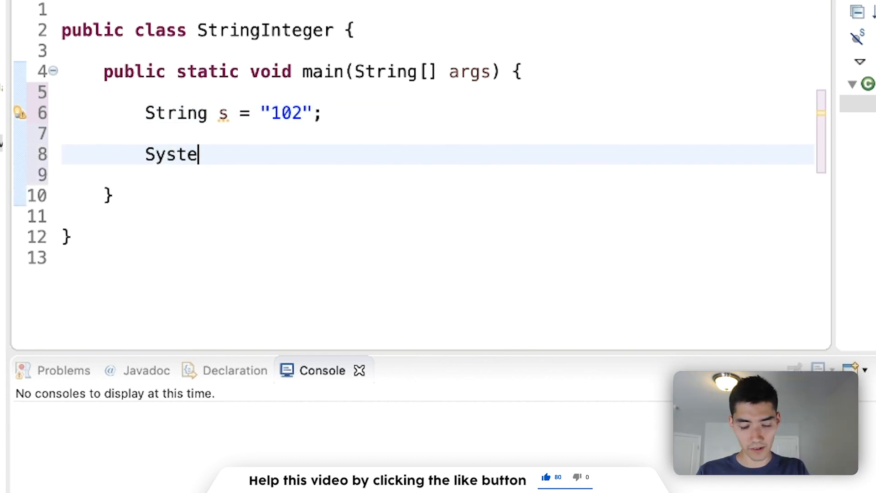
{"action": "type", "text": "m.out"}
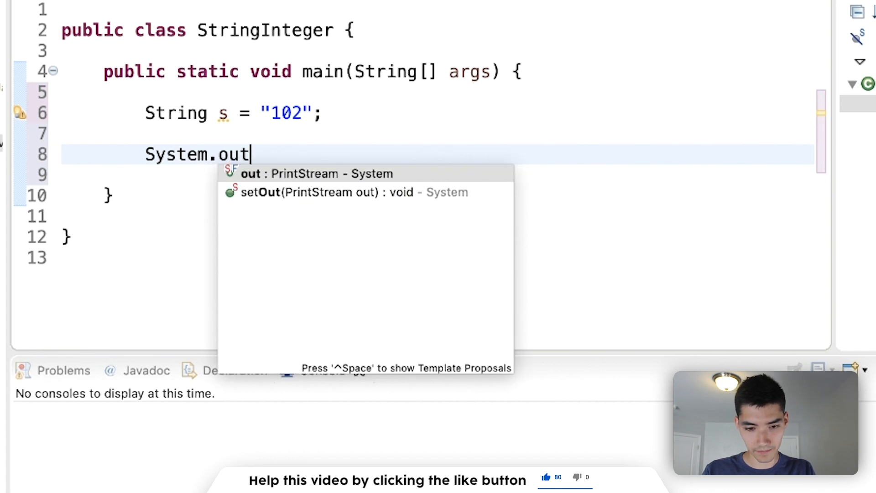
{"action": "type", "text": ".println"}
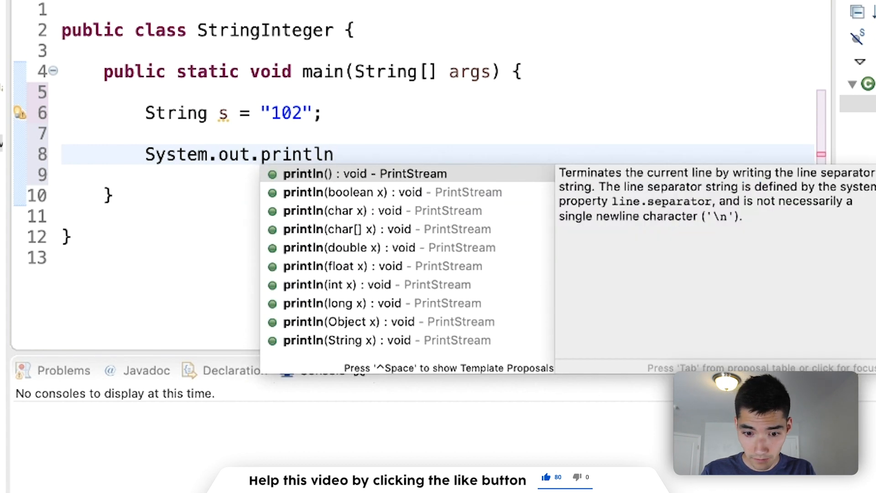
{"action": "type", "text": "(s)"}
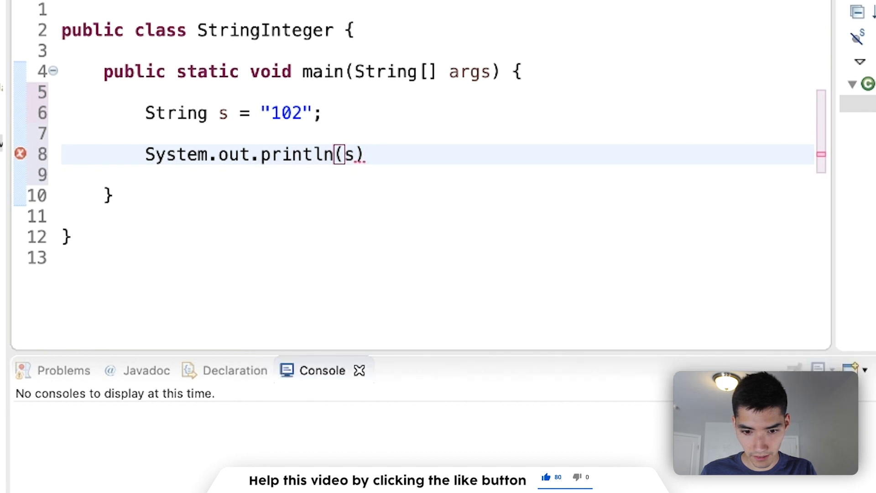
{"action": "type", "text": "+"}
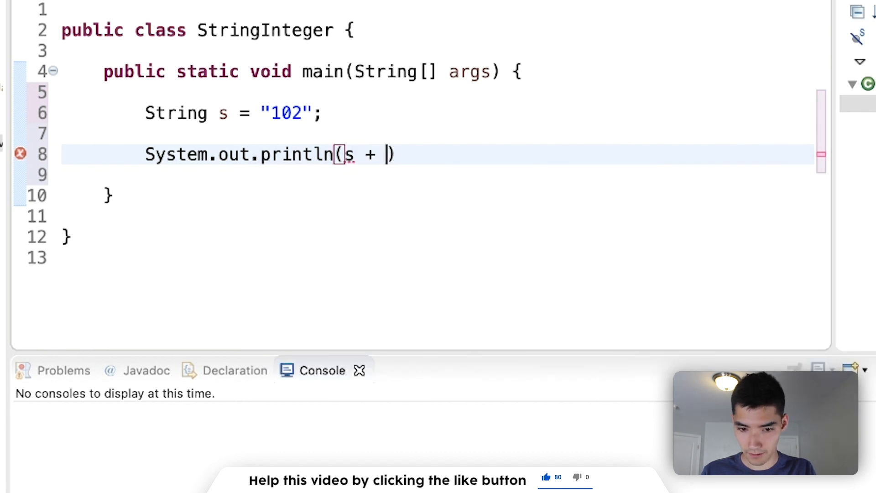
{"action": "type", "text": "4;"}
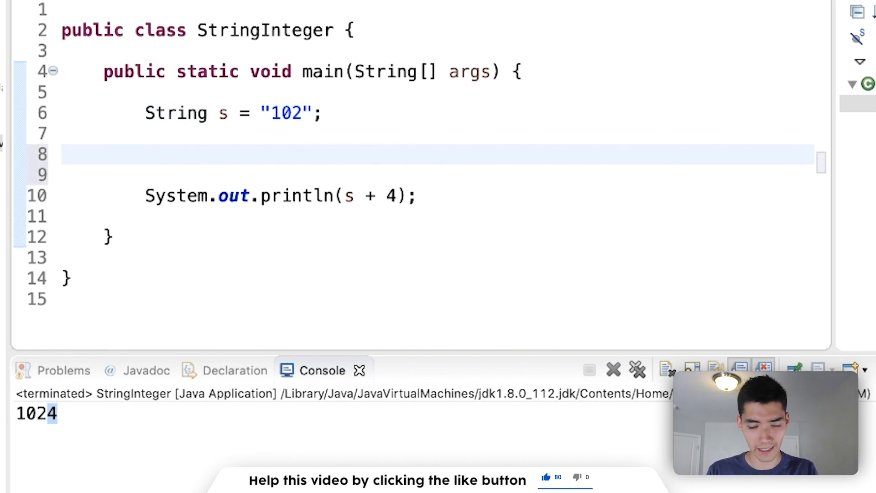
Wrap s in Integer.parseInt so the print outputs 106 instead of 1024
{"action": "left_click", "coordinate": [146, 155]}
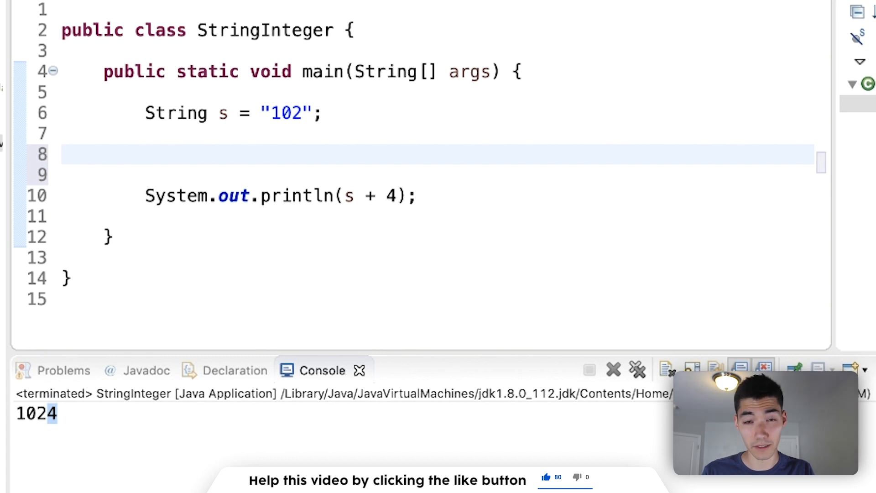
{"action": "type", "text": "Int"}
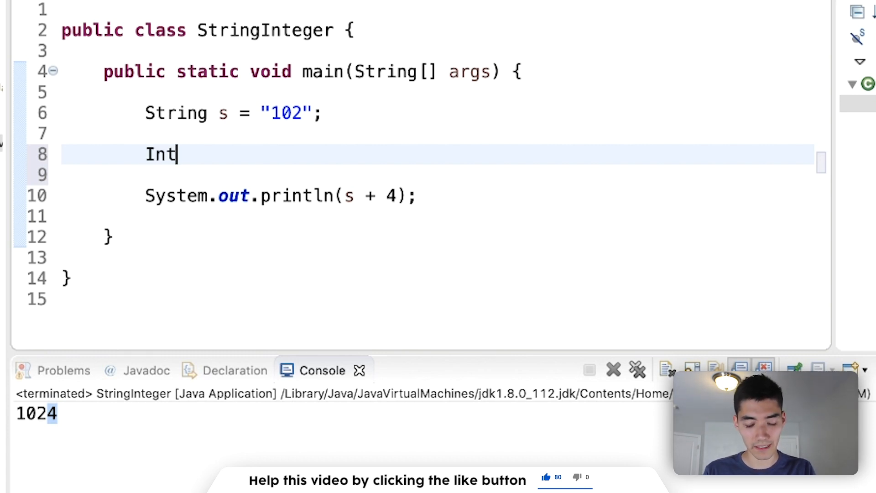
{"action": "type", "text": "eger"}
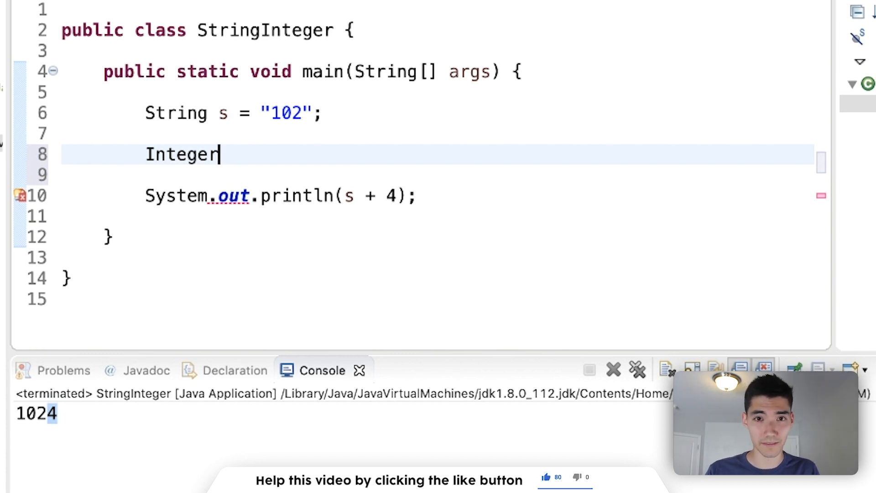
{"action": "type", "text": "."}
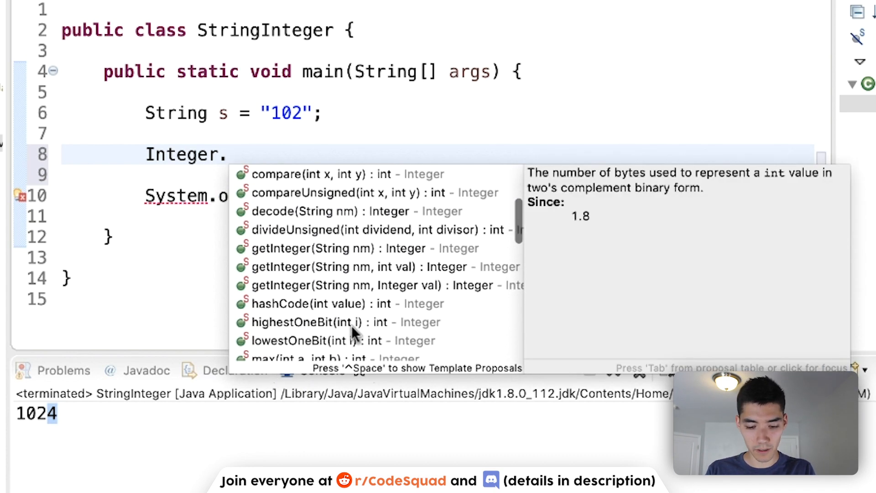
{"action": "type", "text": "parseI"}
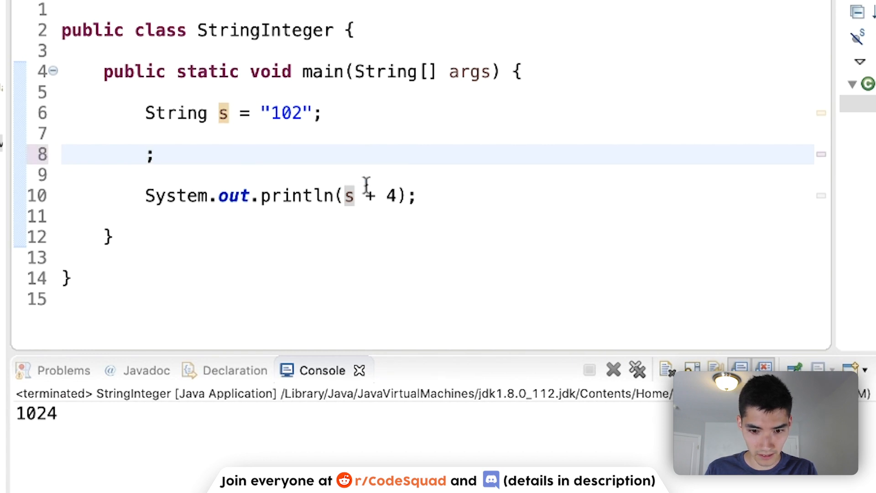
{"action": "key", "text": "Backspace"}
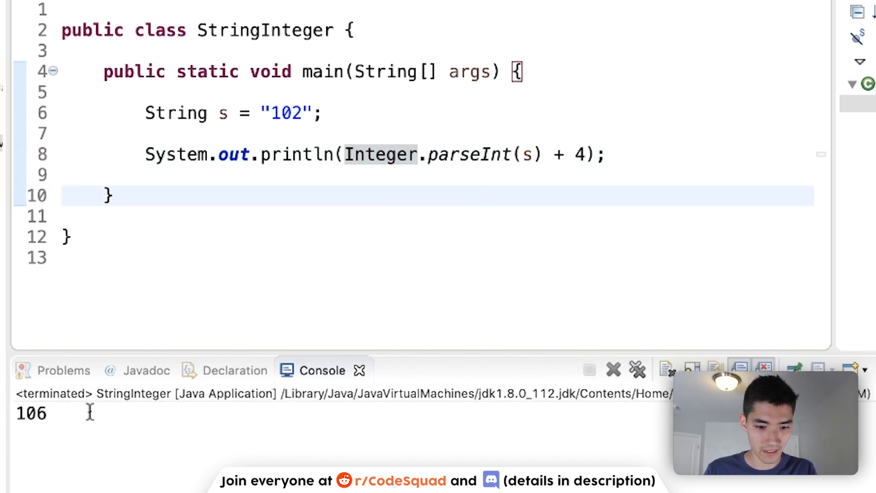
Declare int n = Integer.parseInt(s); and print n + 4, then try s = "3"
{"action": "left_click", "coordinate": [534, 155]}
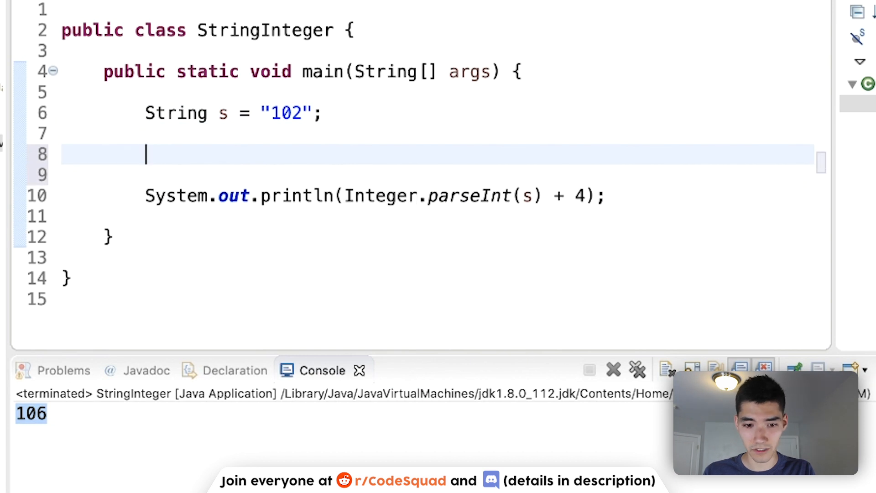
{"action": "type", "text": "int n ="}
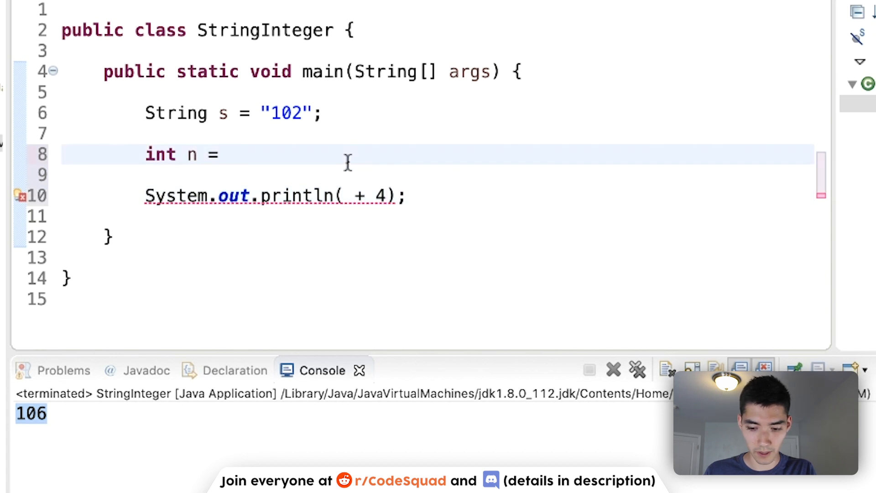
{"action": "type", "text": "Integer.parseInt(s);"}
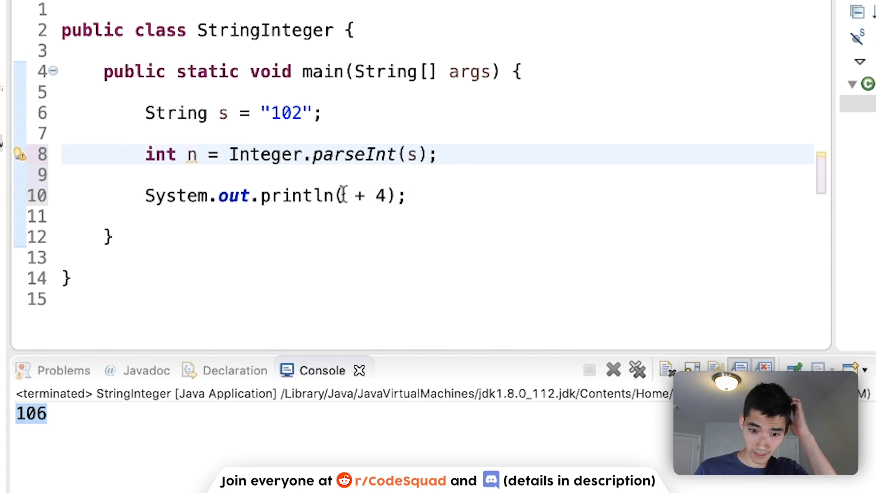
{"action": "type", "text": "n"}
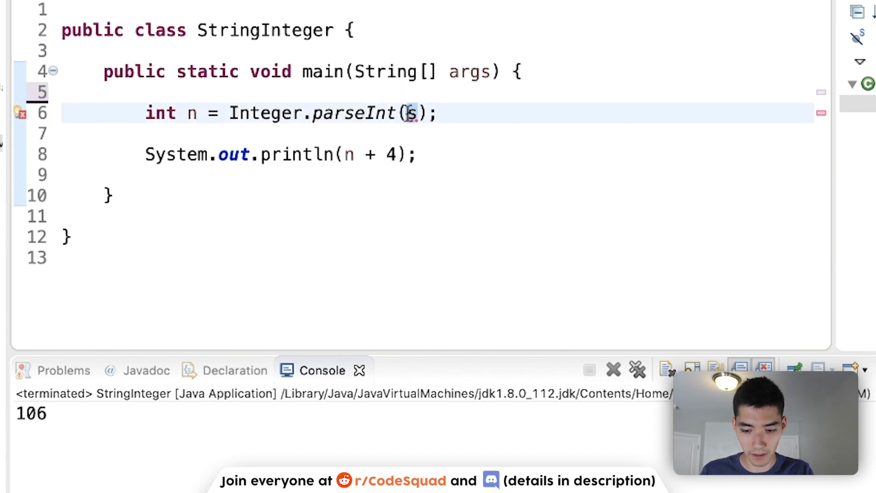
{"action": "type", "text": "\"3\""}
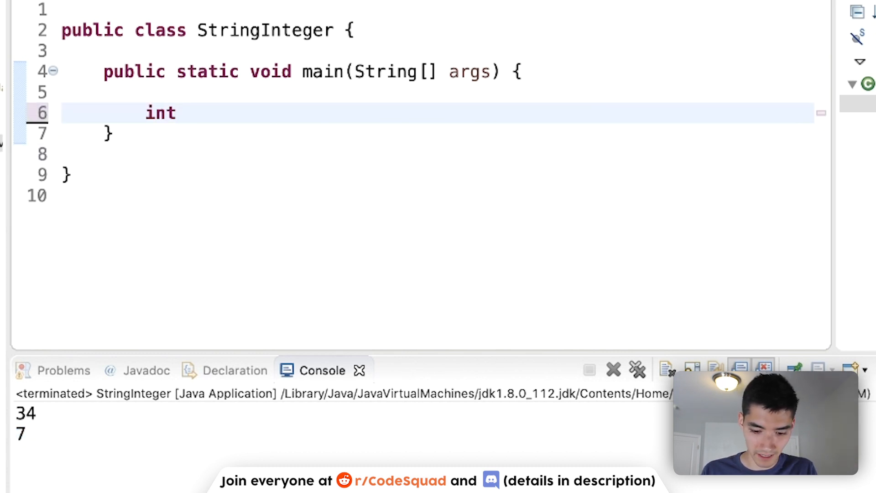
Replace the body with int n = 8; and System.out.println(n + 1); printing 9
{"action": "type", "text": "n = 8;"}
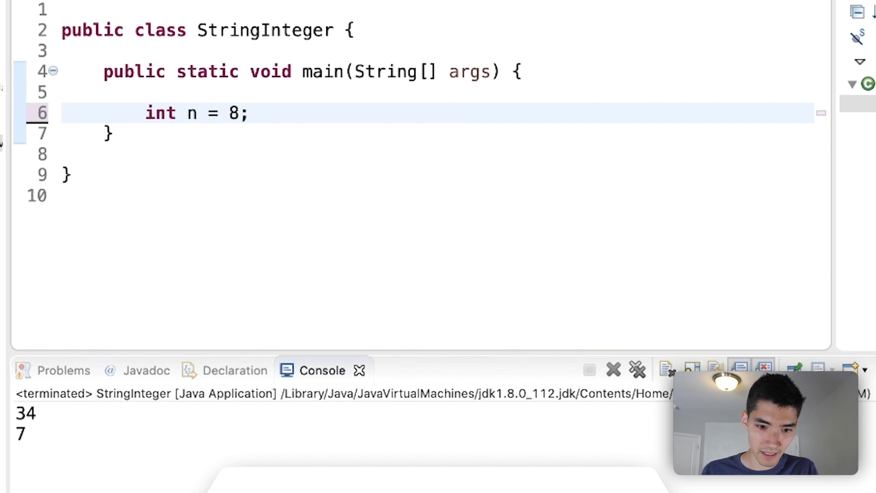
{"action": "type", "text": "in"}
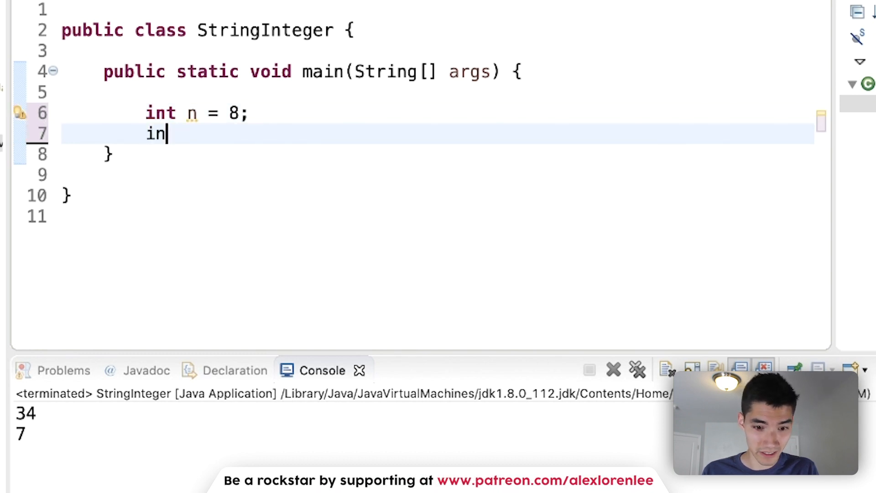
{"action": "type", "text": "Sys"}
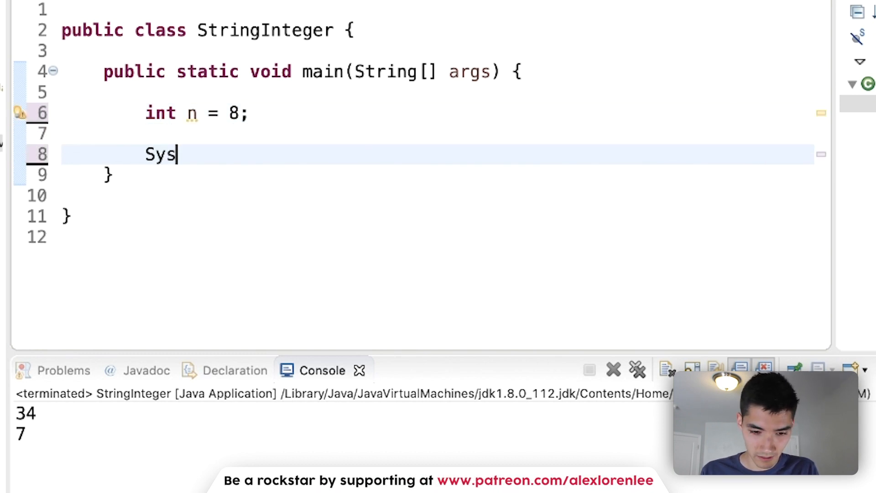
{"action": "type", "text": "tem.out.println(n"}
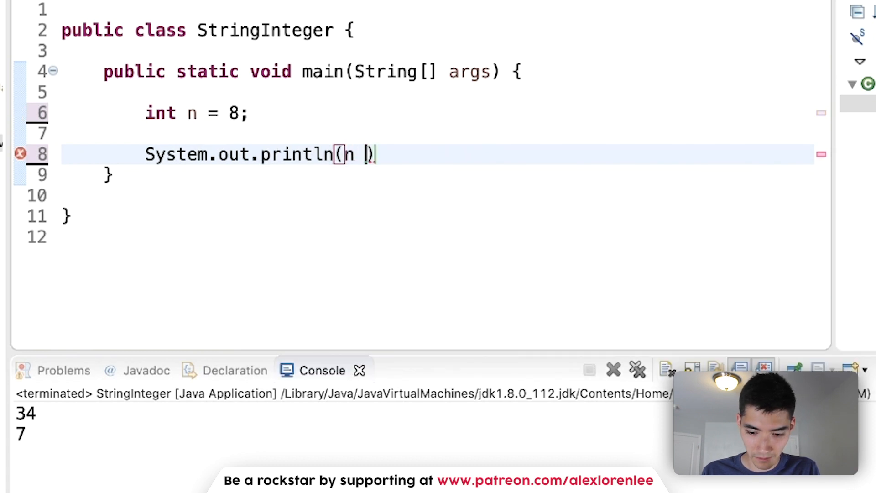
{"action": "type", "text": "+ 1"}
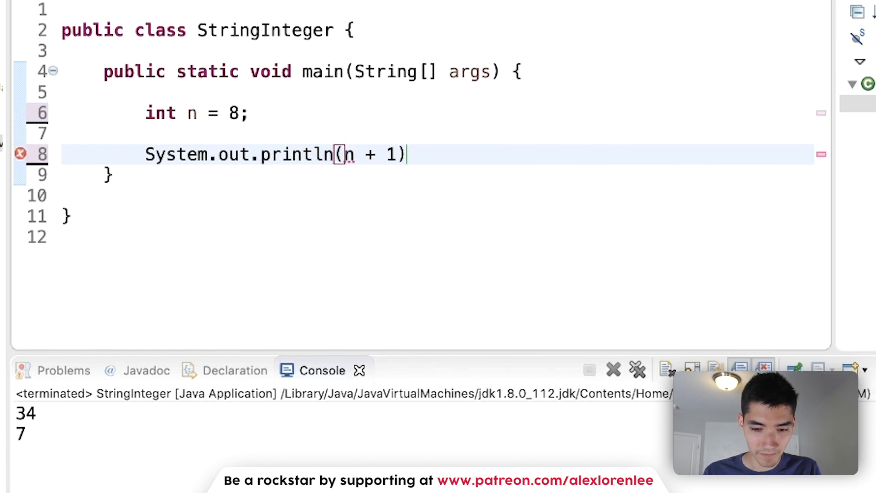
{"action": "type", "text": ";"}
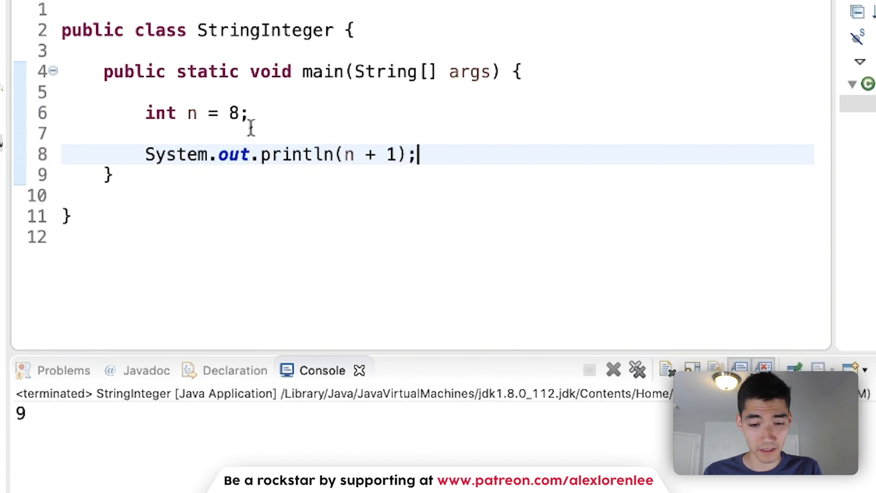
{"action": "type", "text": "Int"}
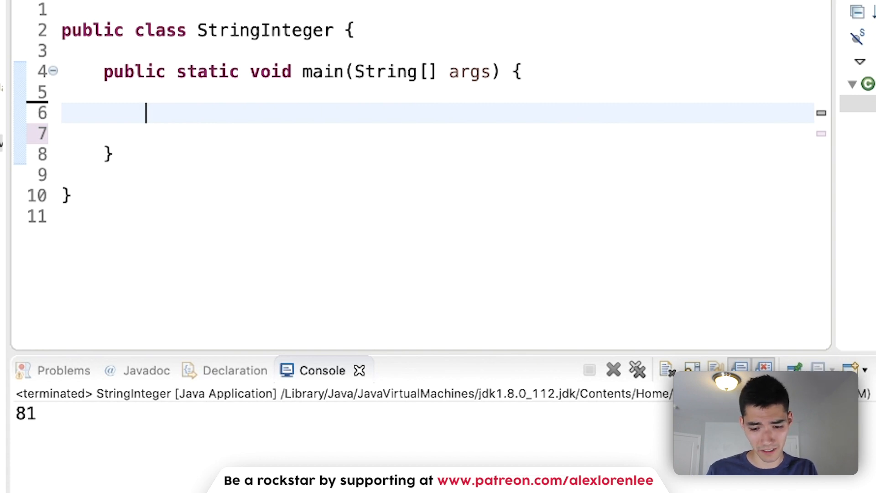
Declare String s = "age: 47"; in the main method
{"action": "type", "text": "String"}
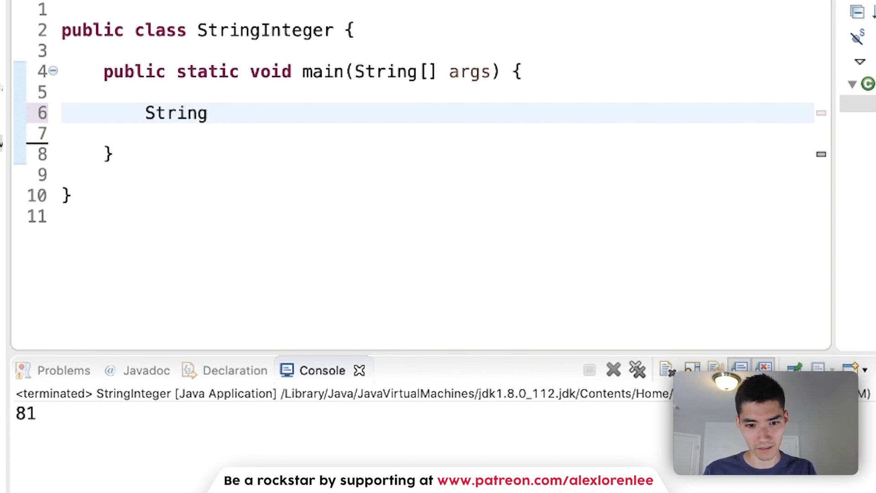
{"action": "type", "text": "s ="}
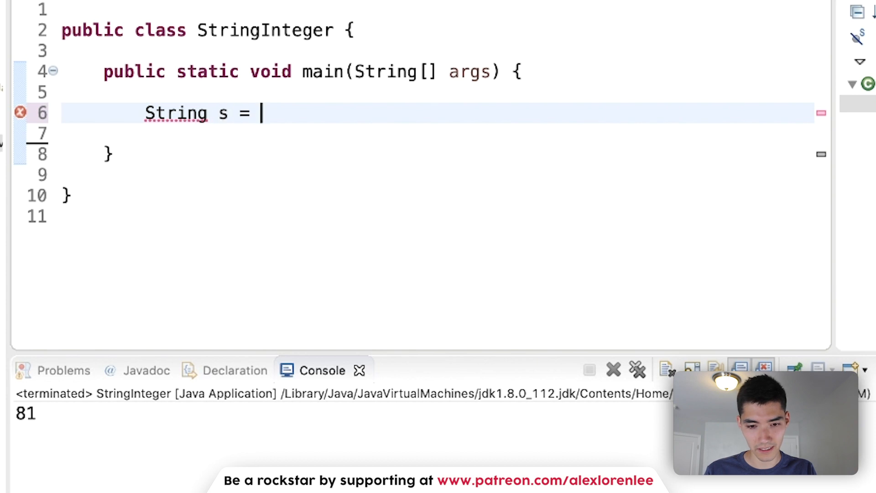
{"action": "type", "text": "\"age\""}
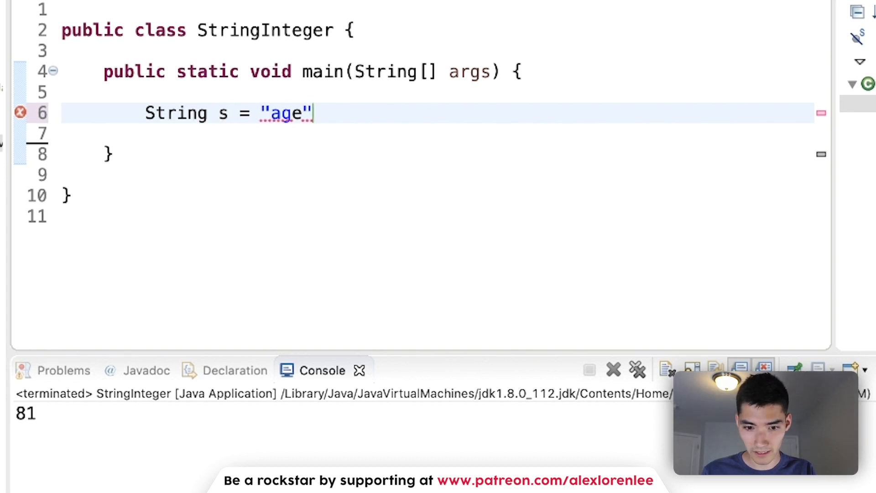
{"action": "type", "text": ": 47"}
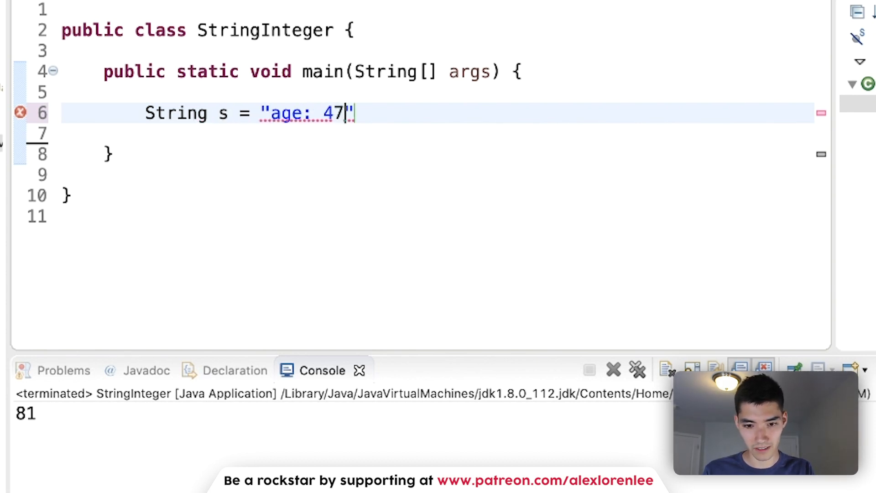
{"action": "type", "text": ";"}
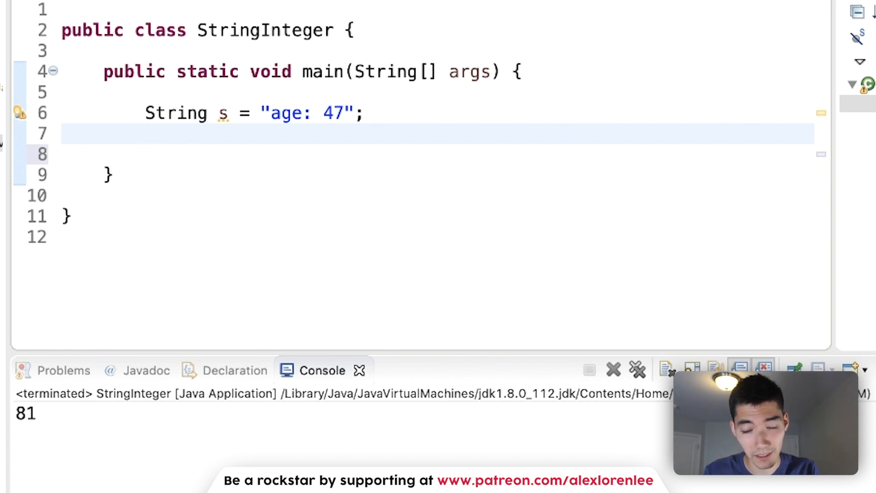
Strip non-digits with s.replaceAll("\\D+","") and print s, showing 47
{"action": "type", "text": "s = s.replaceAll(\"\\\\D+\",\"\");"}
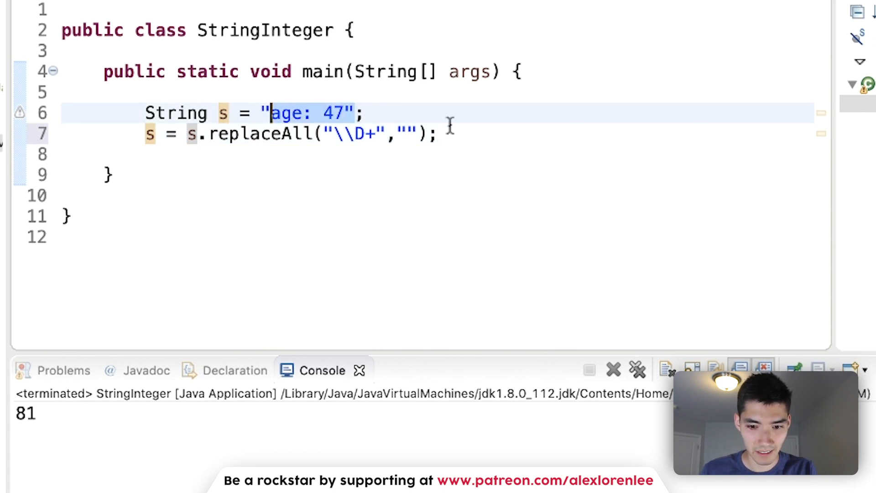
{"action": "type", "text": "System.ou"}
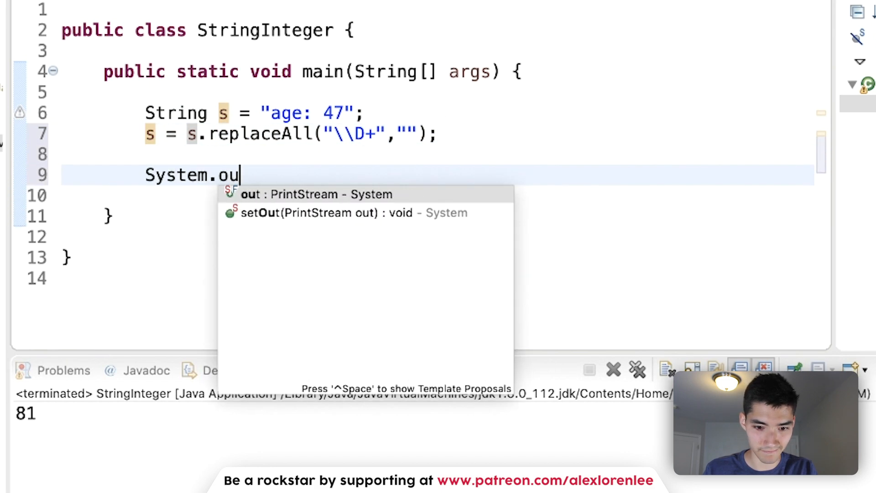
{"action": "type", "text": ".println("}
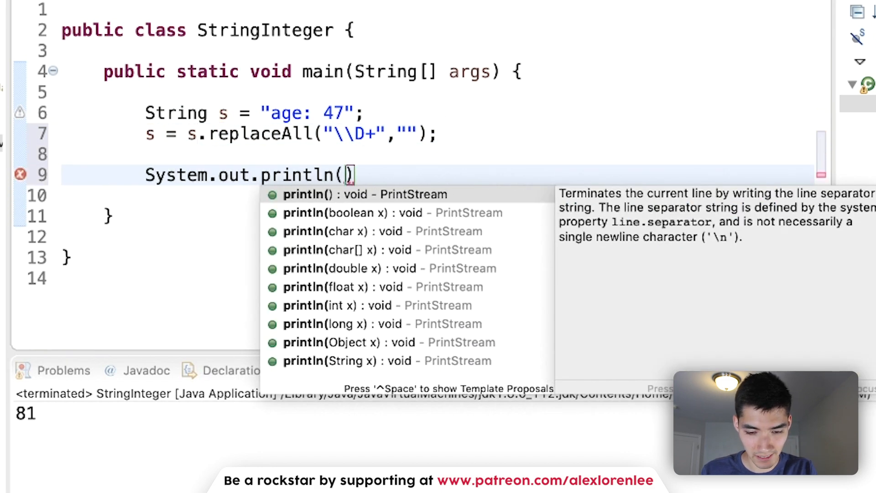
{"action": "type", "text": "s"}
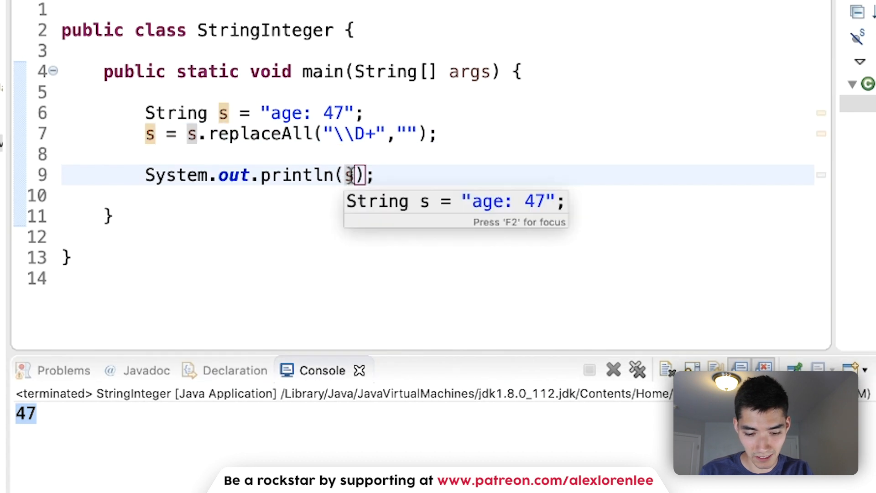
Parse s into int n with Integer.parseInt and print n + 2, showing 49
{"action": "key", "text": "Enter"}
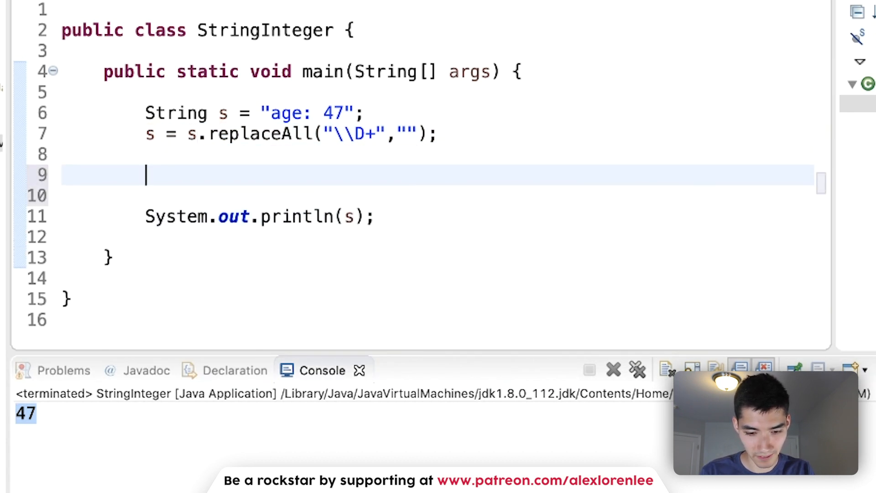
{"action": "type", "text": "int n ="}
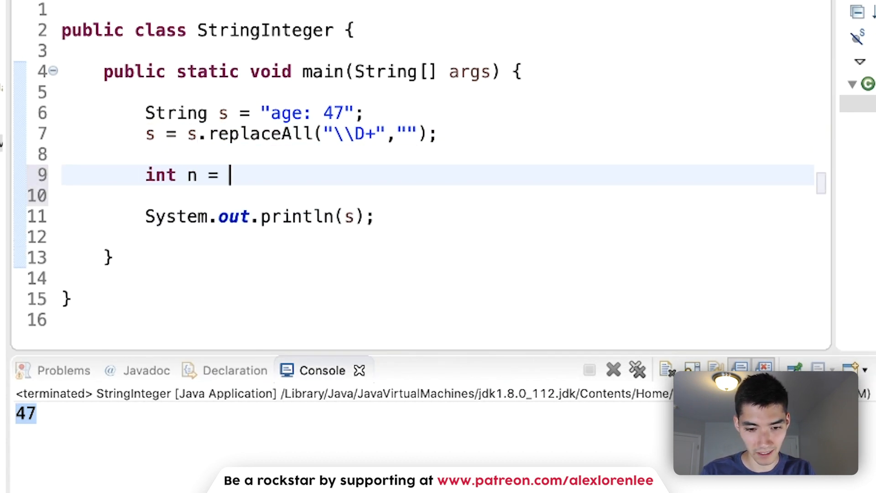
{"action": "type", "text": "Integer"}
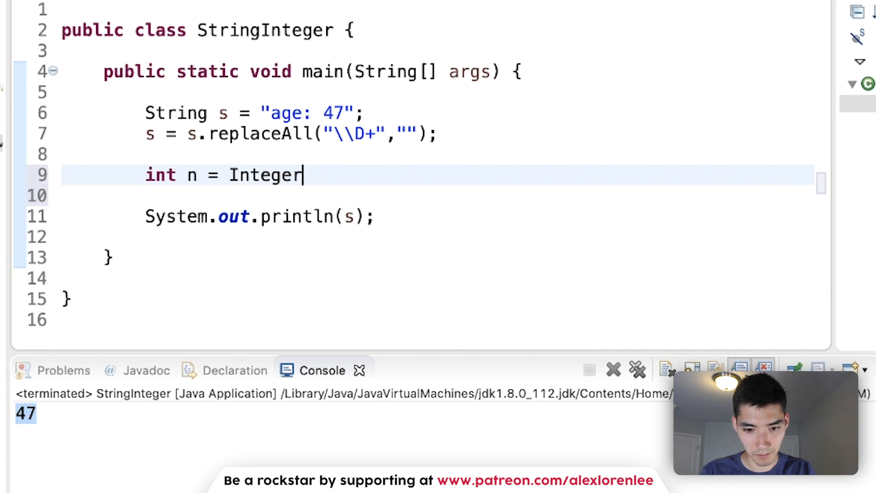
{"action": "type", "text": ".parse"}
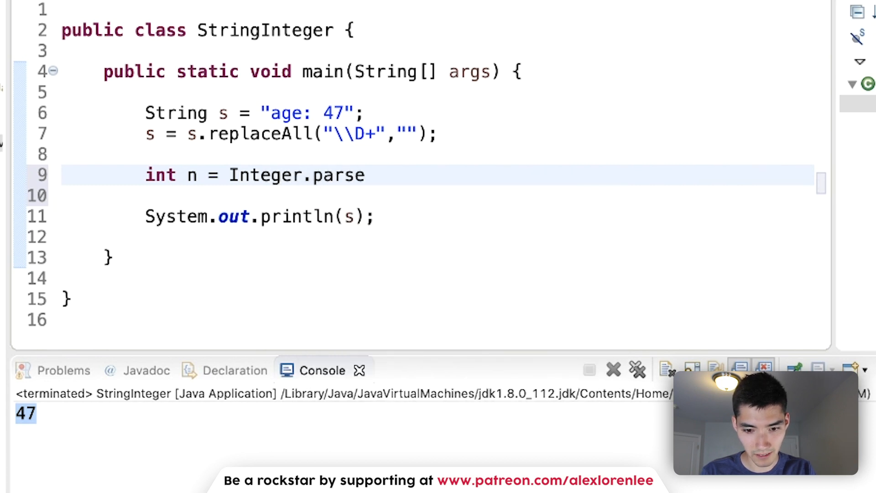
{"action": "type", "text": "Int()"}
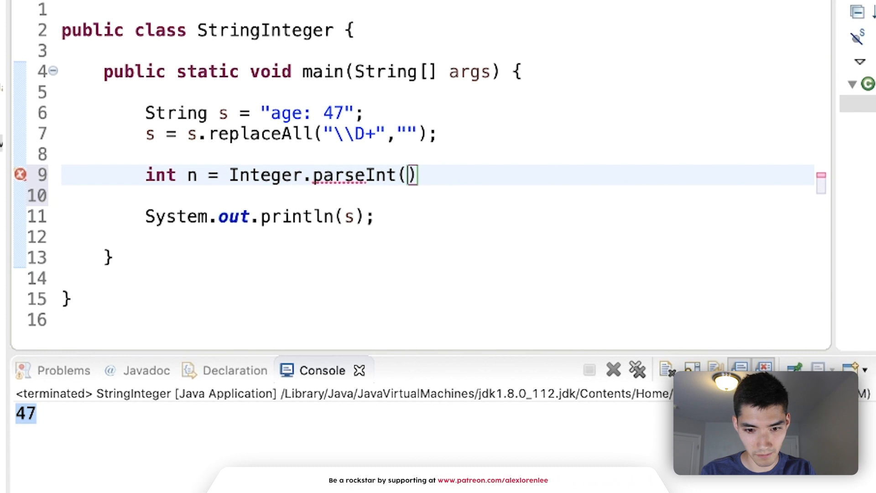
{"action": "type", "text": "s)\\;"}
{"action": "left_click", "coordinate": [260, 216]}
{"action": "type", "text": "n + 2"}
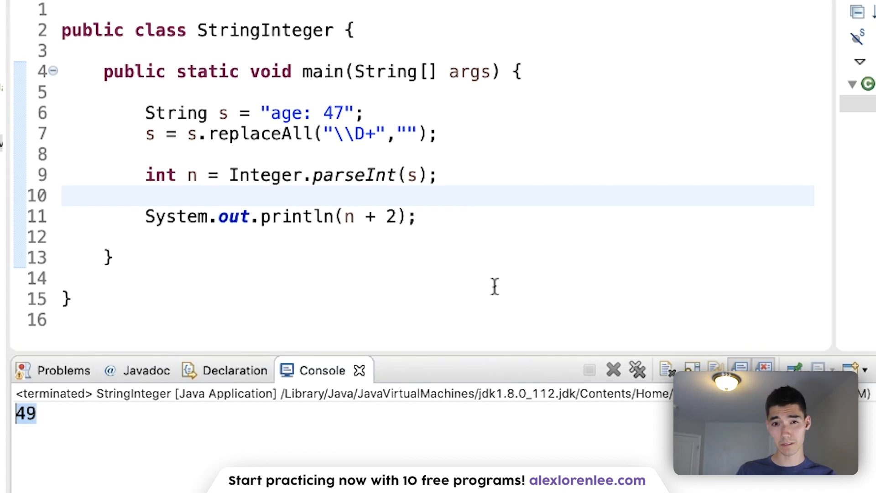
{"action": "mouse_move", "coordinate": [579, 287]}
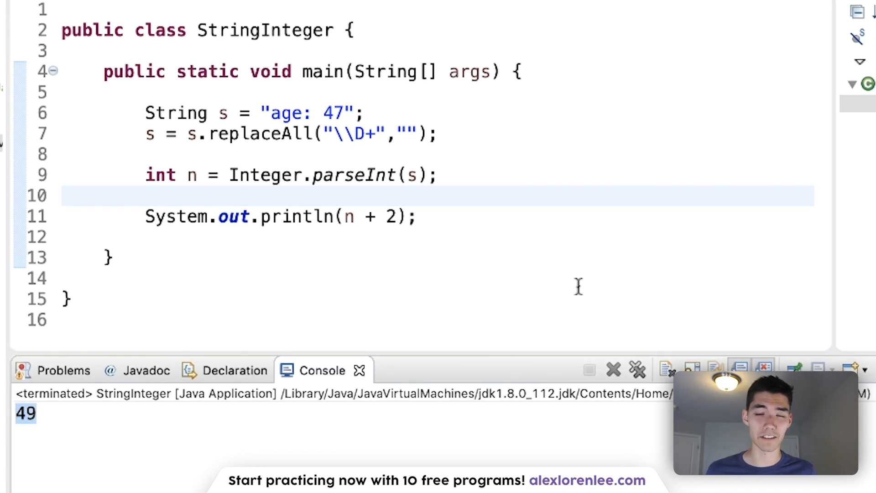